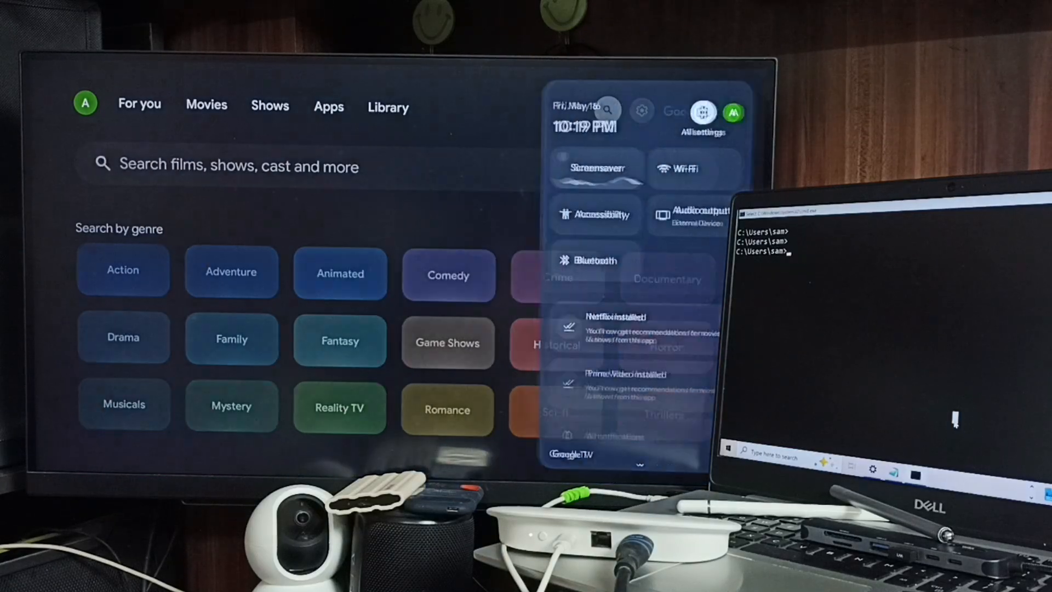
Go from the quick settings panel into All settings, then System > About.
click(641, 110)
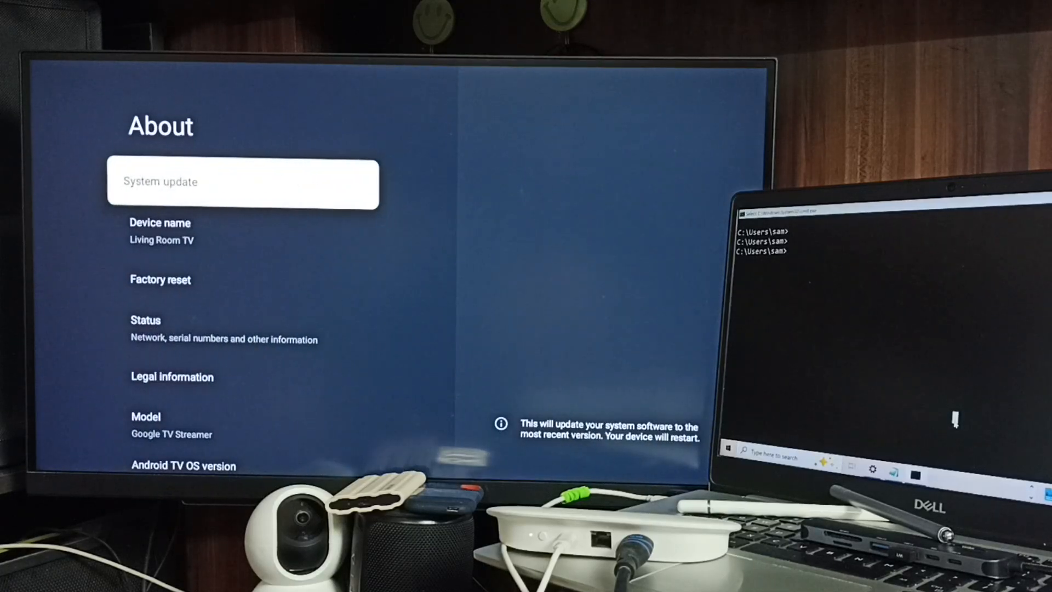
Unlock developer mode via the Android TV OS build entry and reach Developer options.
scroll(down, 3)
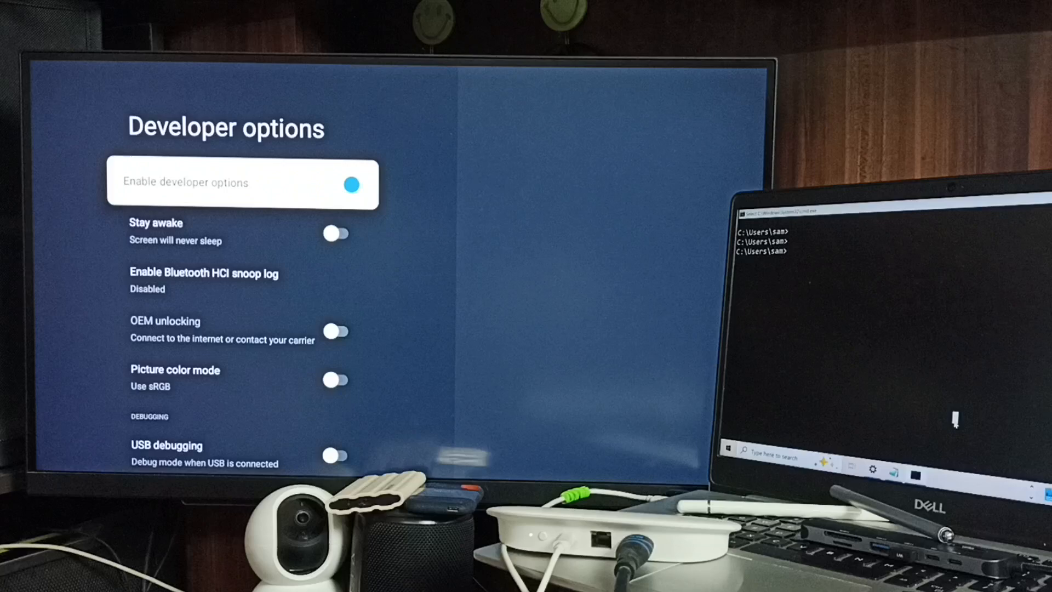
Scroll to and select Window animation scale, currently at 1x.
scroll(down, 3)
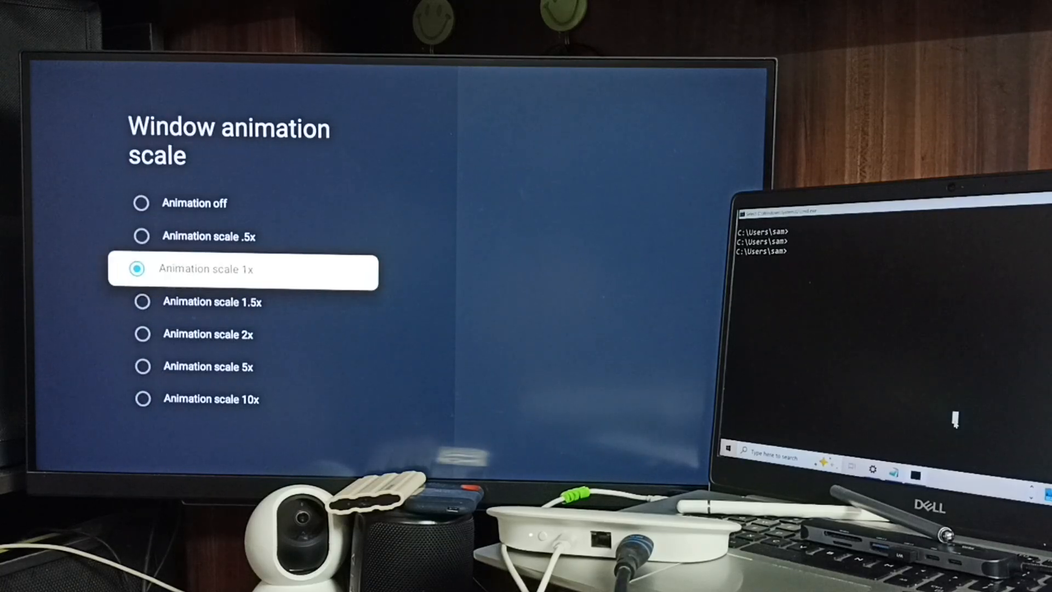
Set Window and Transition animation scale to Animation off, then select Animator duration scale.
key(up)
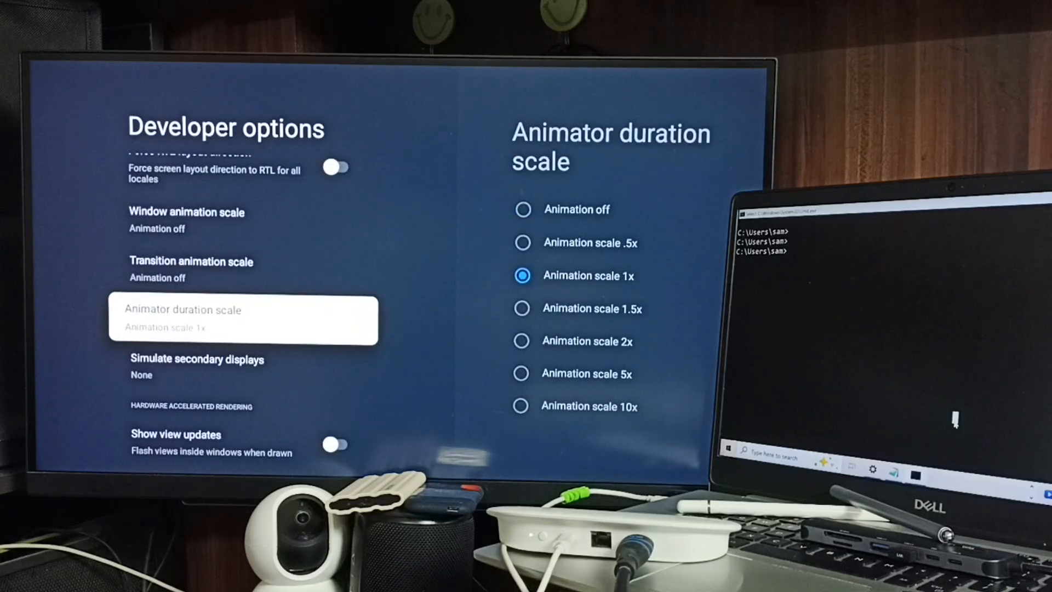
Set Animator duration scale to Animation off and verify all three scales show off.
click(523, 208)
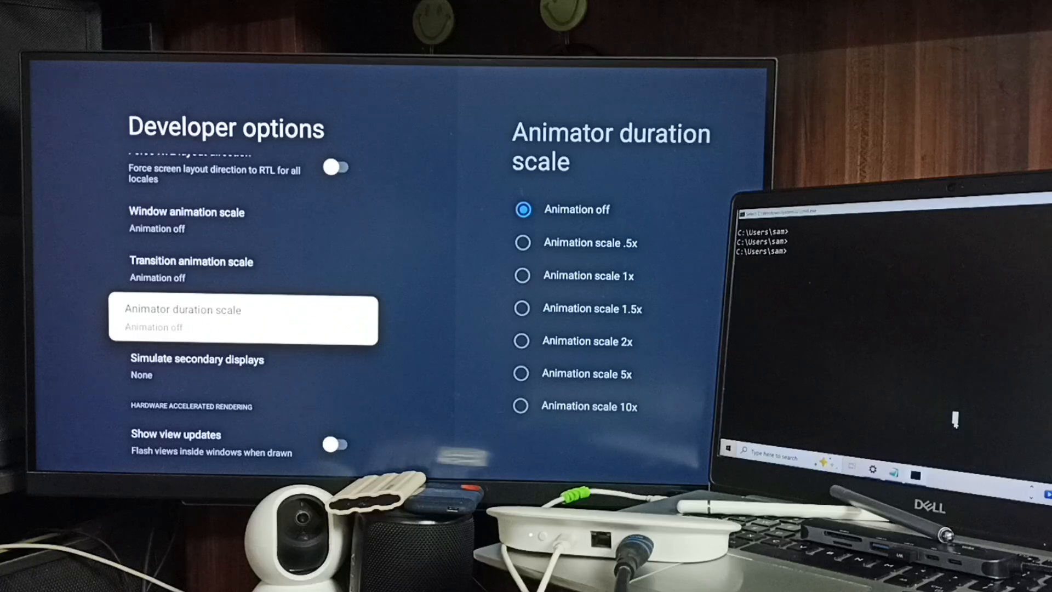
scroll(up, 3)
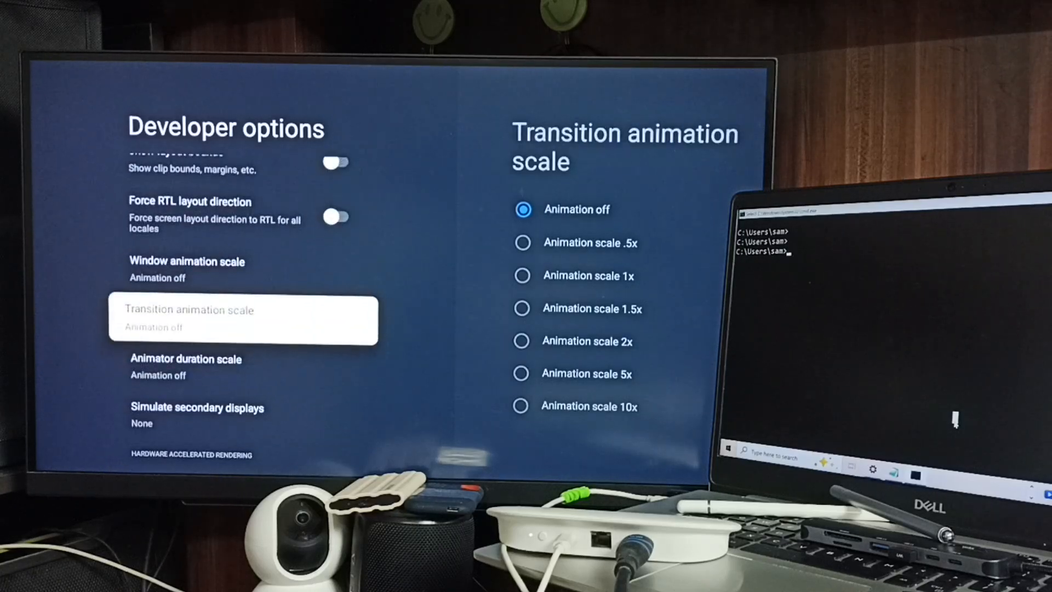